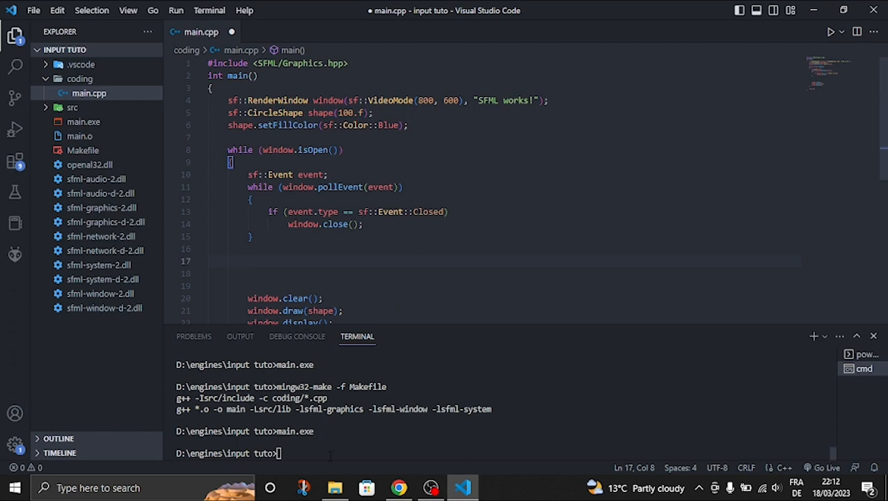
Build with mingw32-make, run main.exe, then close the blue circle window
{"action": "type", "text": "mingw32-make -f Makefile"}
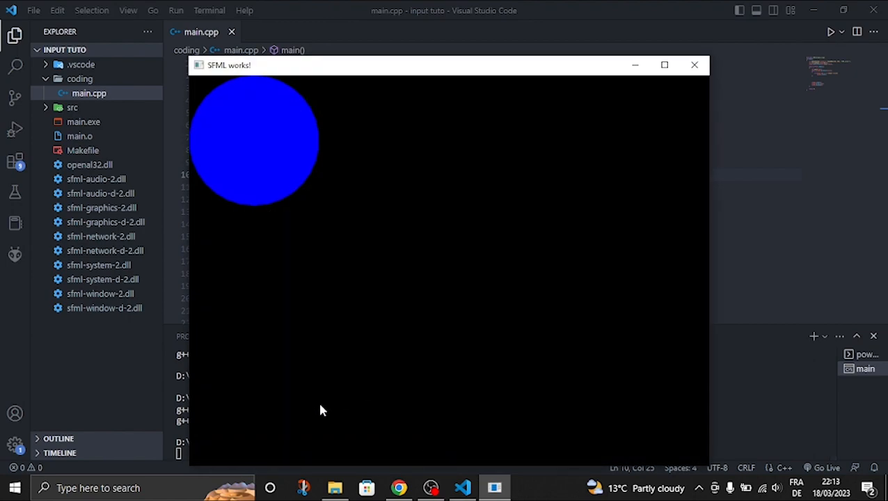
{"action": "mouse_move", "coordinate": [370, 427]}
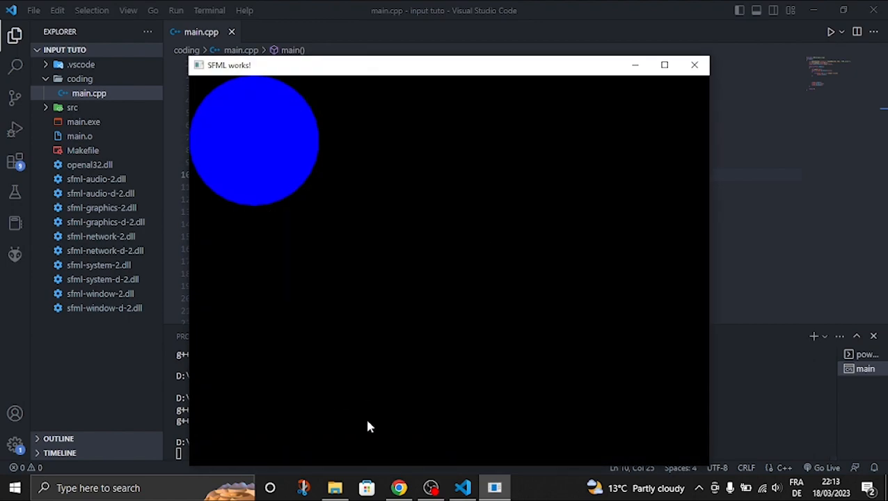
{"action": "left_click", "coordinate": [693, 64]}
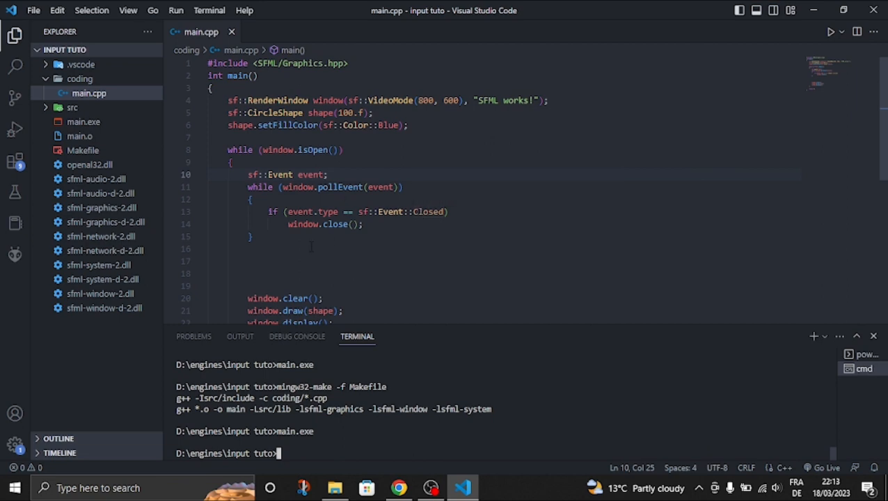
Add an if block on line 17 checking sf::Keyboard::isKeyPressed(sf::Keyboard::Space)
{"action": "left_click", "coordinate": [299, 248]}
{"action": "type", "text": "if"}
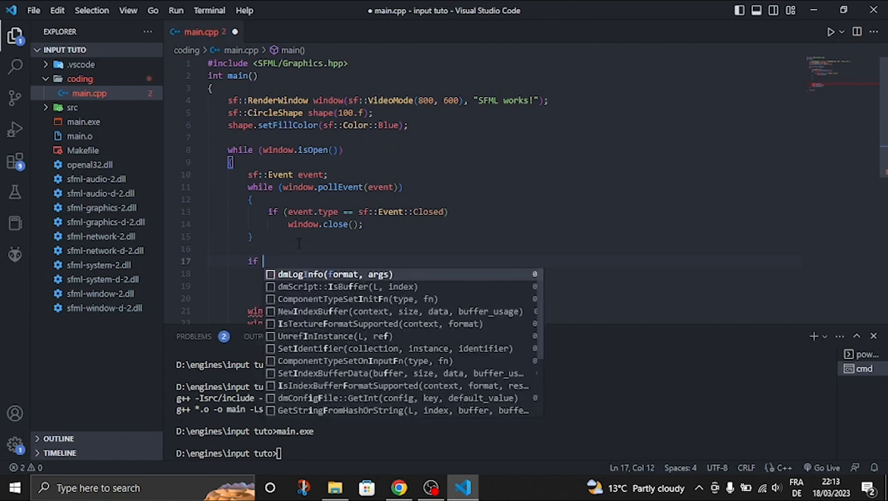
{"action": "type", "text": "()"}
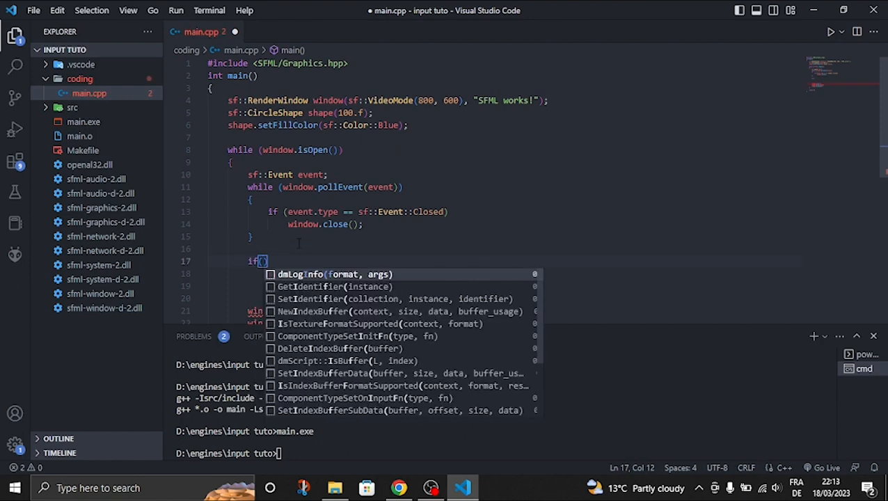
{"action": "type", "text": "sf::Keyboard::isKeyPressed("}
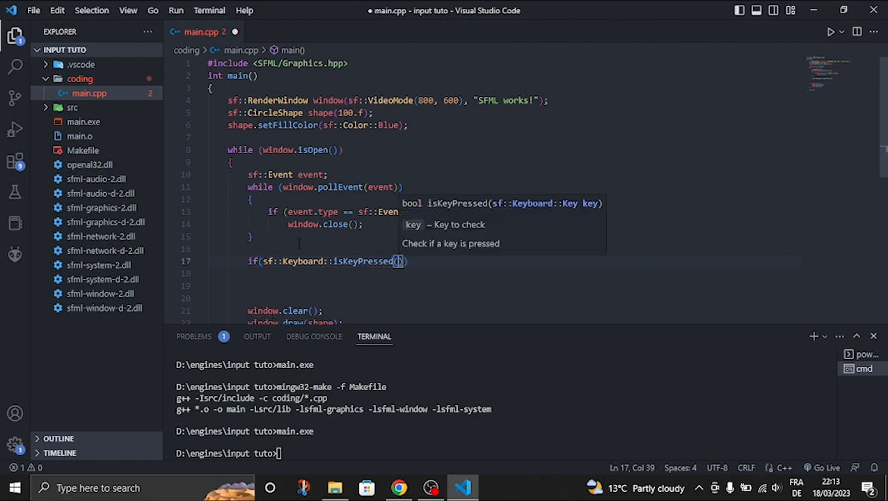
{"action": "type", "text": "sk"}
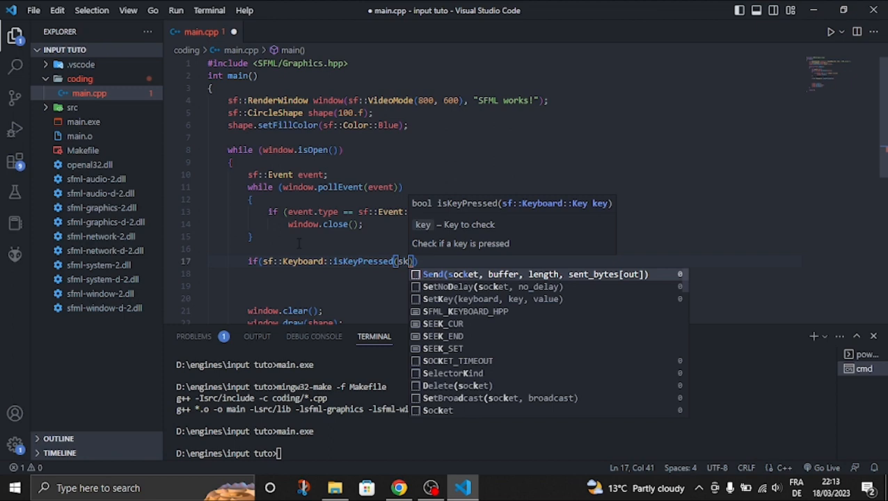
{"action": "type", "text": "sf::Keyboard"}
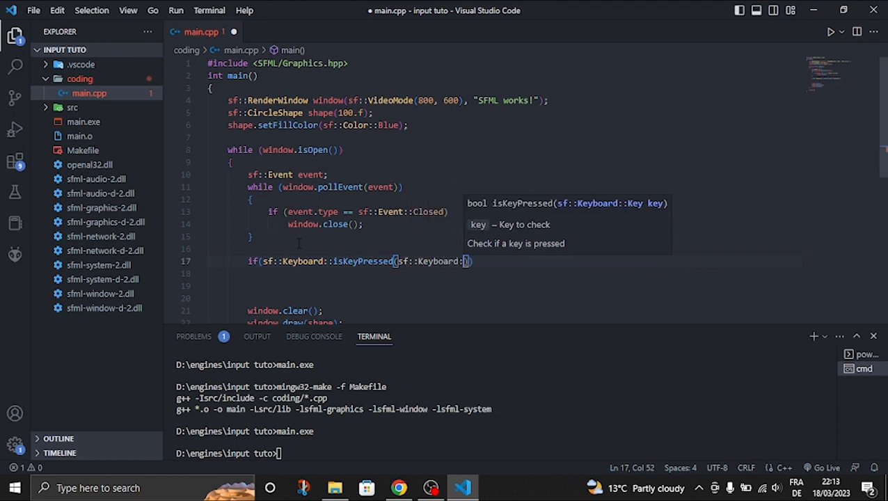
{"action": "type", "text": ":"}
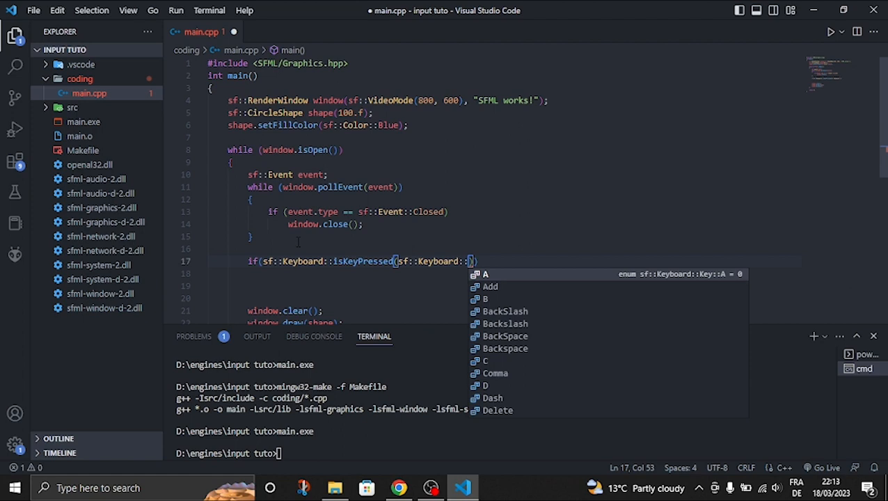
{"action": "type", "text": "space"}
{"action": "left_click", "coordinate": [504, 273]}
{"action": "type", "text": "{}"}
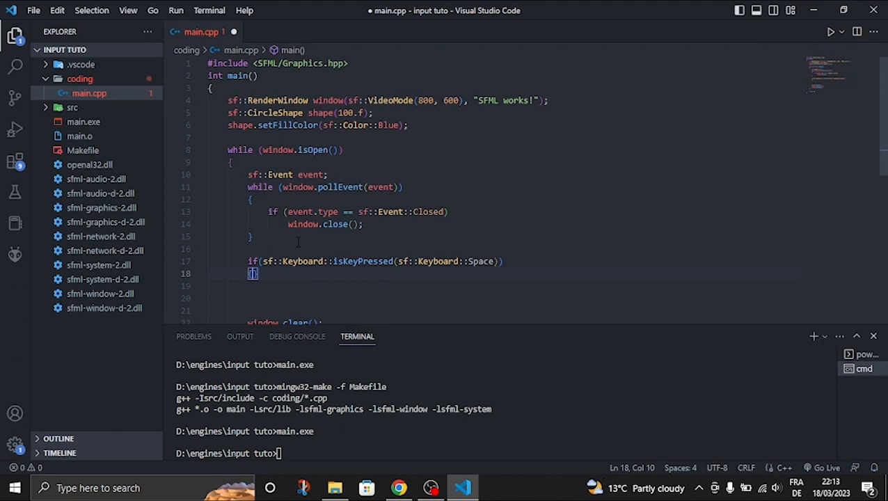
{"action": "key", "text": "Enter"}
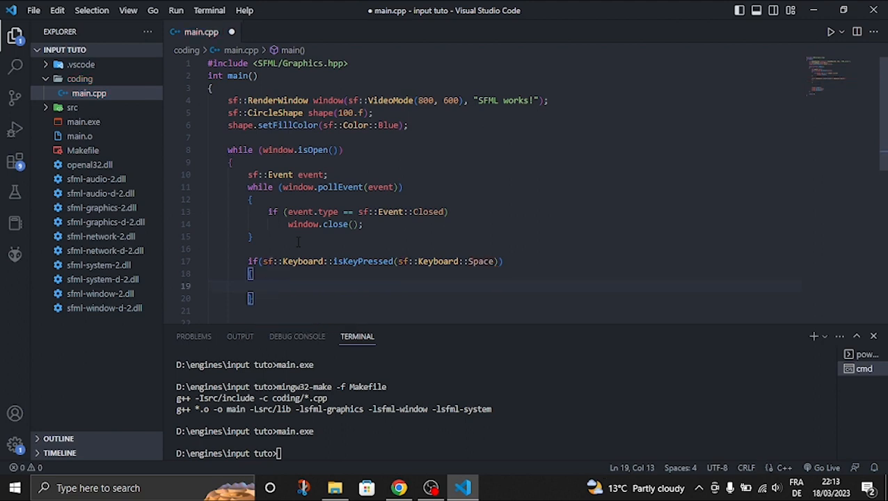
Write printf("jump"); inside the Space key if block
{"action": "type", "text": "p"}
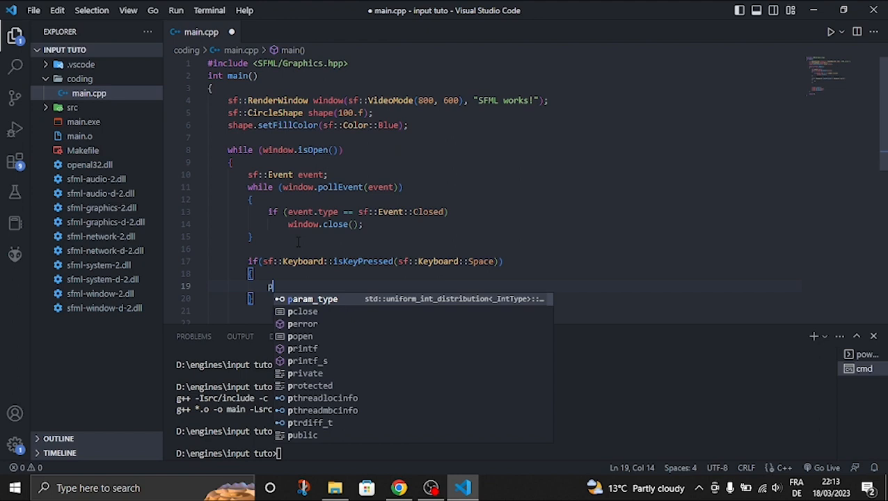
{"action": "type", "text": "rintf("}
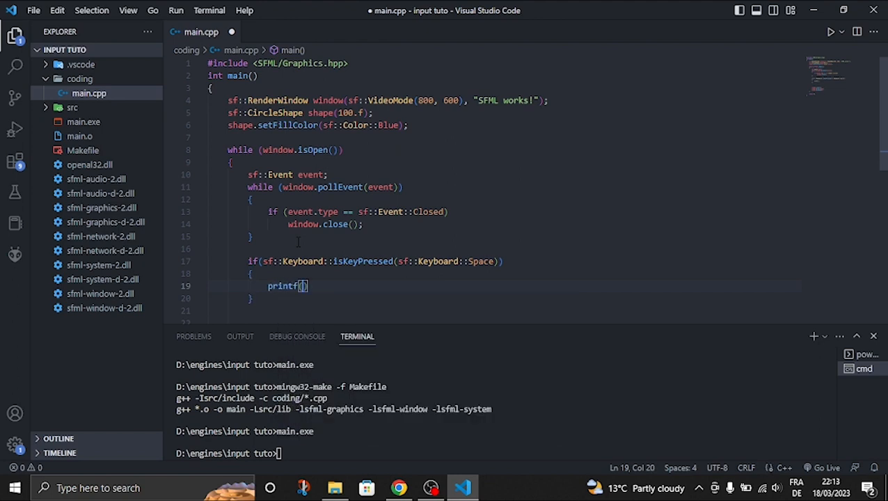
{"action": "type", "text": "#"}
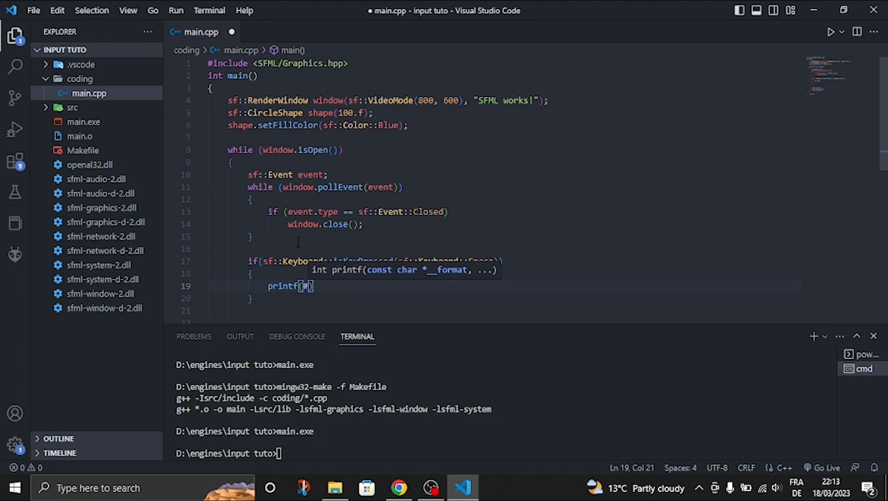
{"action": "key", "text": "Backspace"}
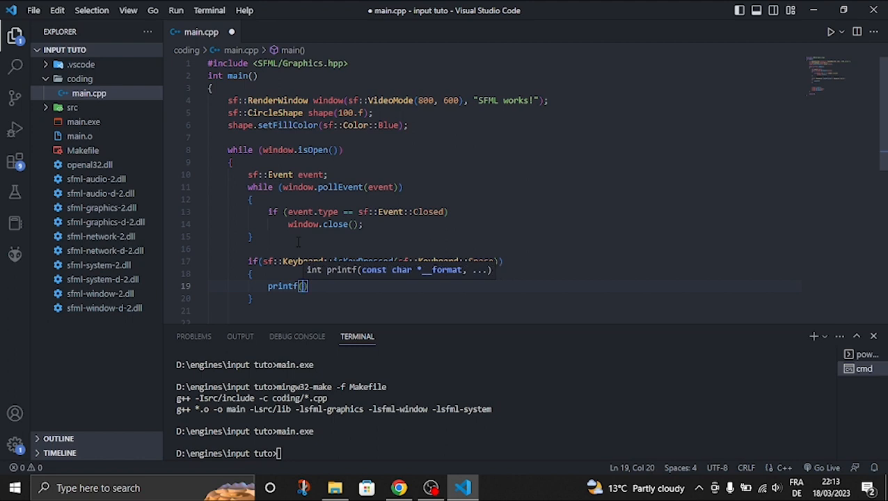
{"action": "type", "text": "\"\""}
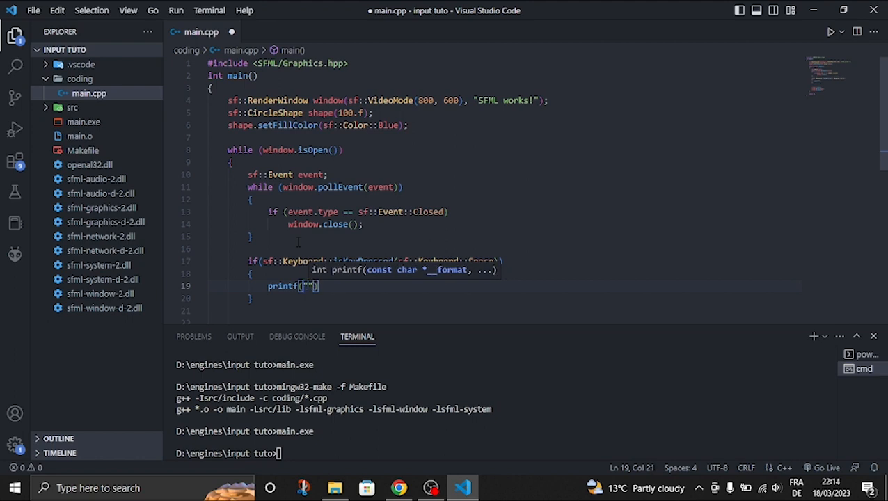
{"action": "type", "text": "jum"}
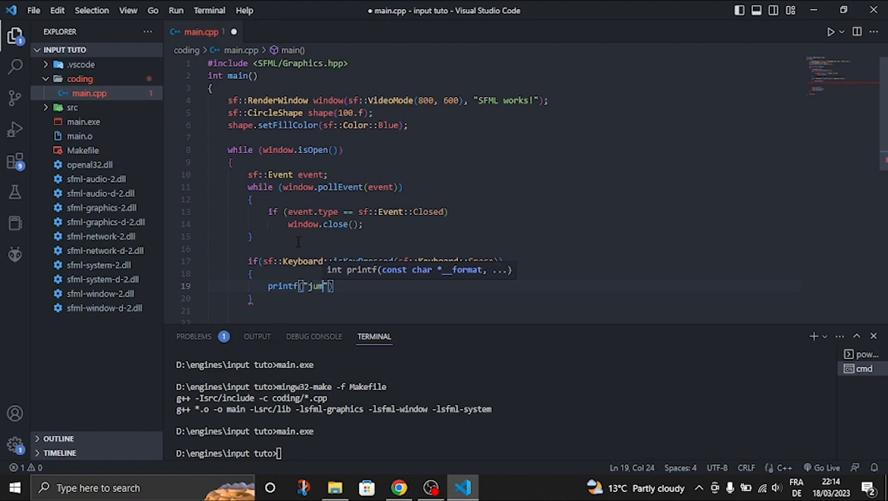
{"action": "type", "text": "\");"}
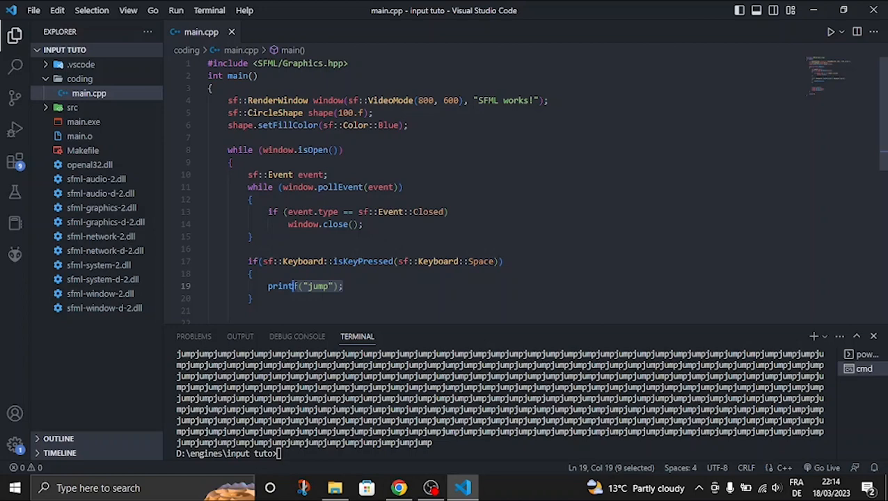
Delete the printf("jump") line from the Space key if block
{"action": "key", "text": "Delete"}
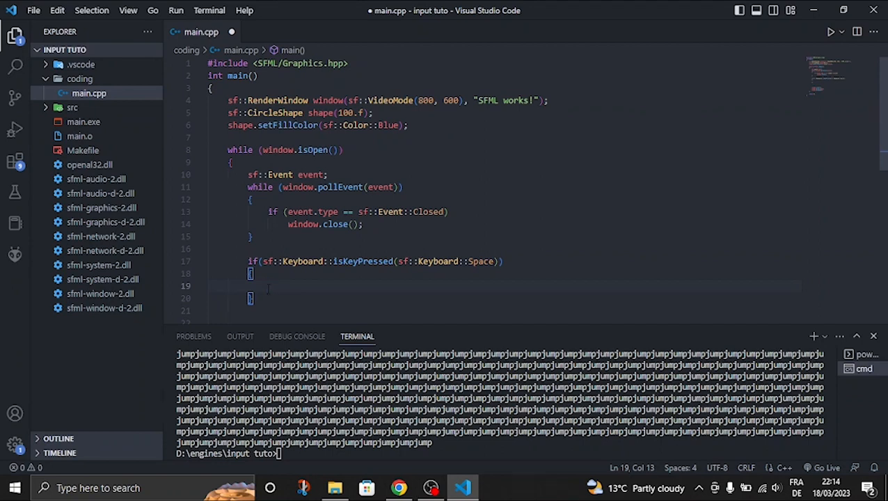
Add shape.move(0.2f, 0.f); and change the key check from Space to D
{"action": "type", "text": "sha"}
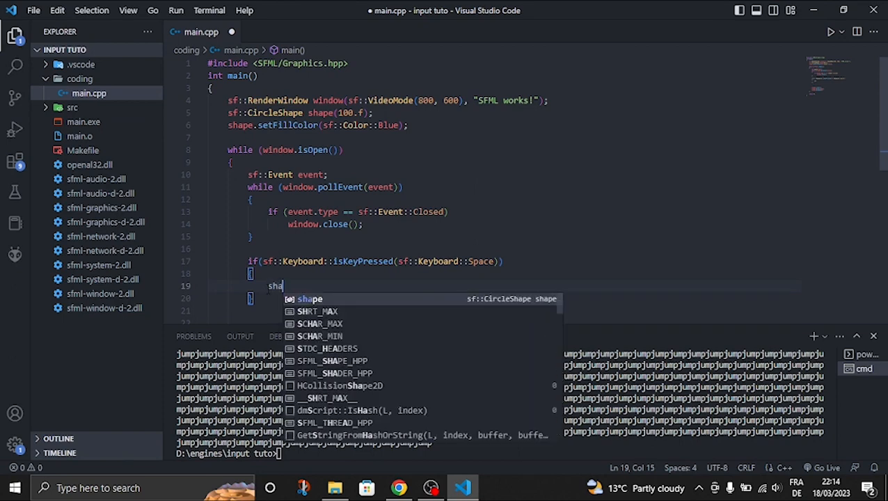
{"action": "type", "text": "pe"}
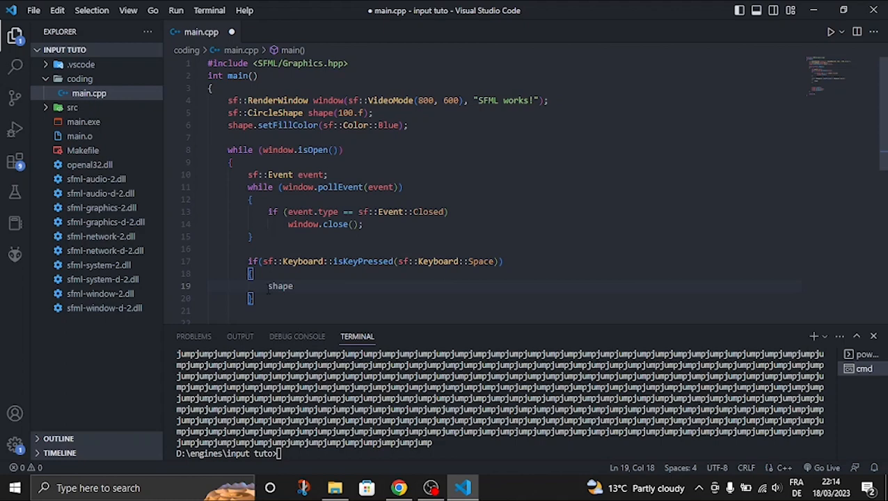
{"action": "type", "text": ".move"}
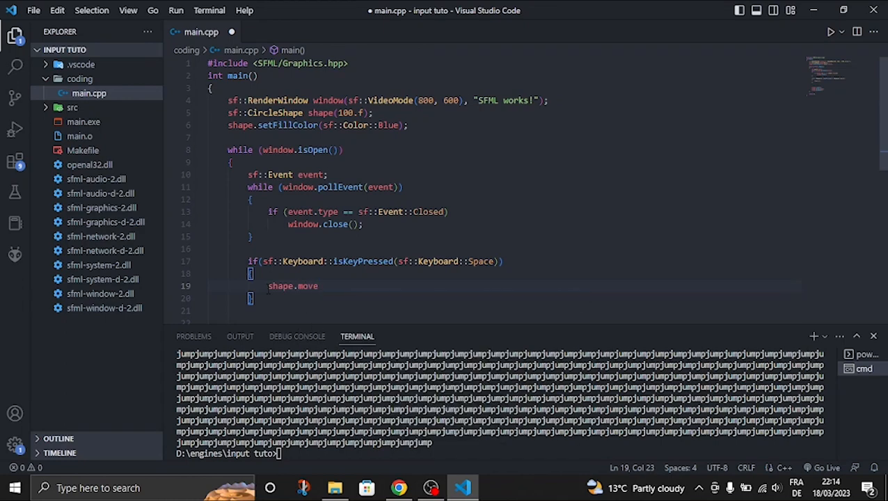
{"action": "type", "text": "("}
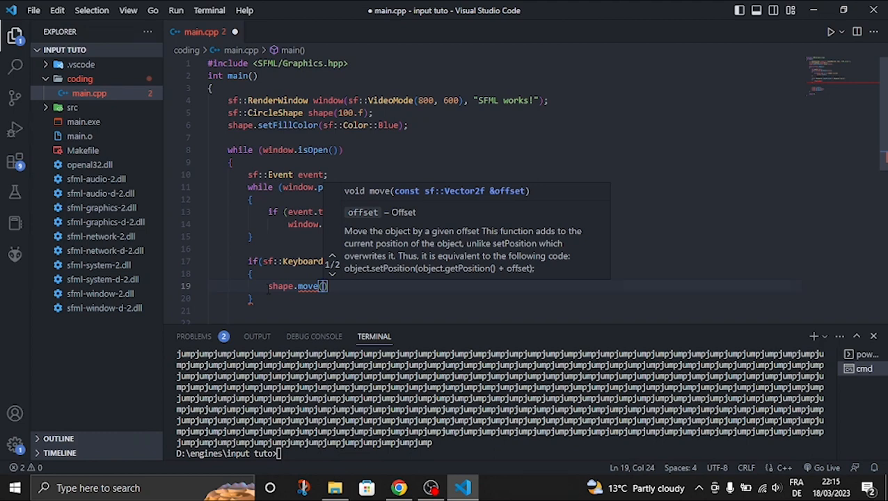
{"action": "type", "text": "0.2f"}
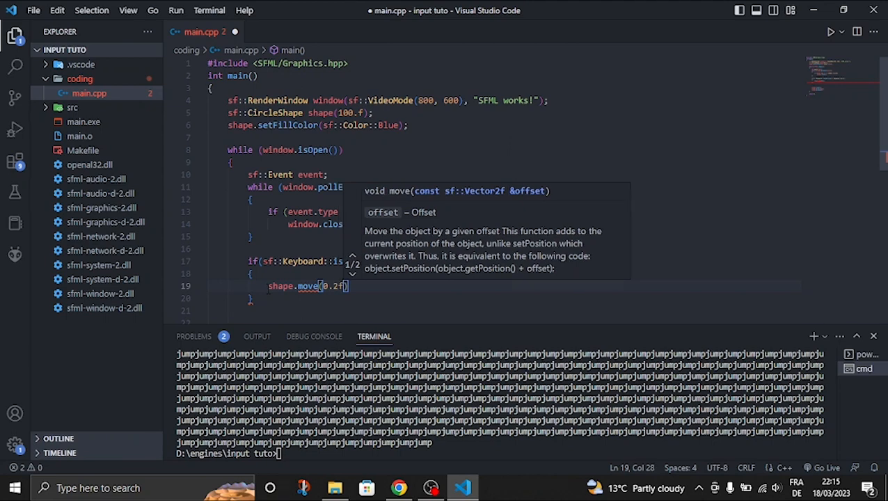
{"action": "type", "text": ","}
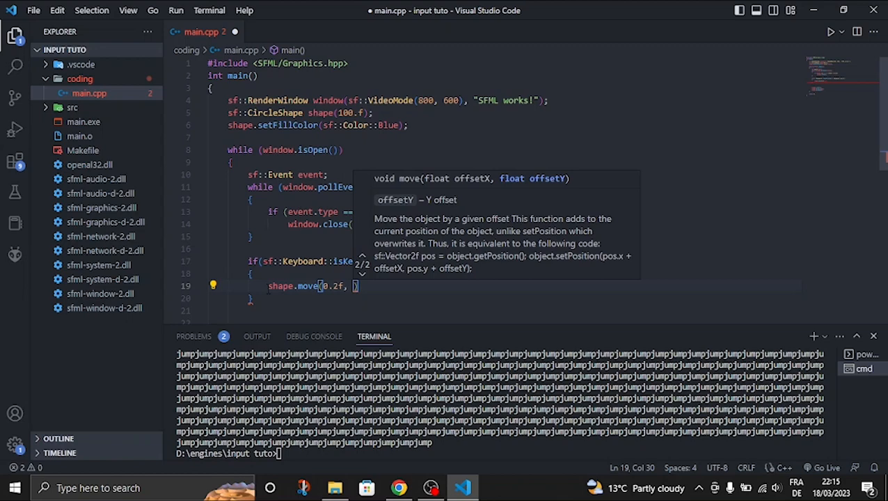
{"action": "type", "text": "0.f"}
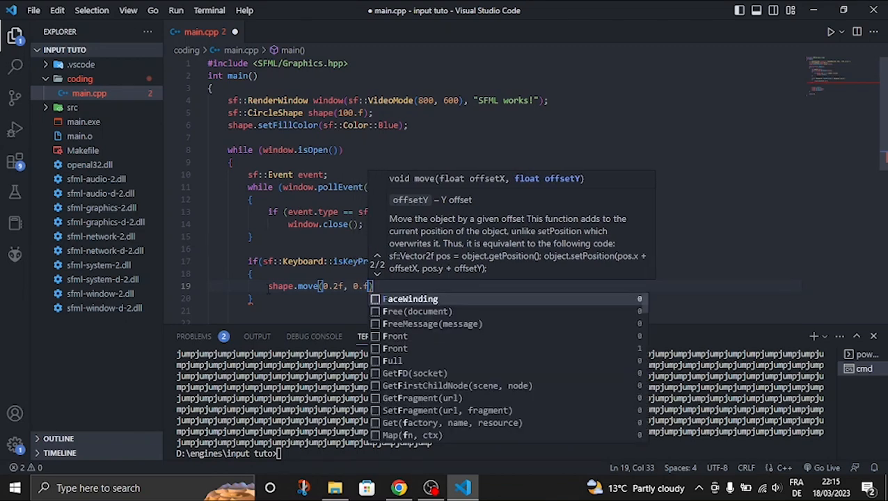
{"action": "type", "text": "f"}
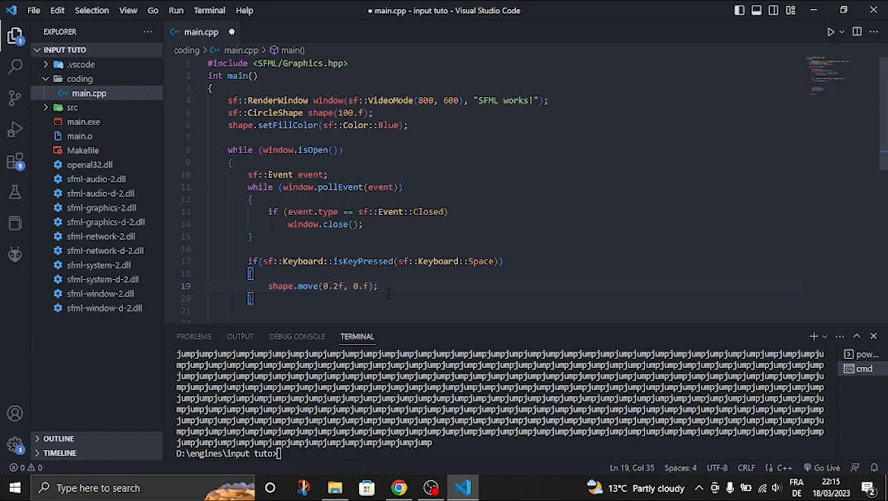
{"action": "mouse_move", "coordinate": [648, 219]}
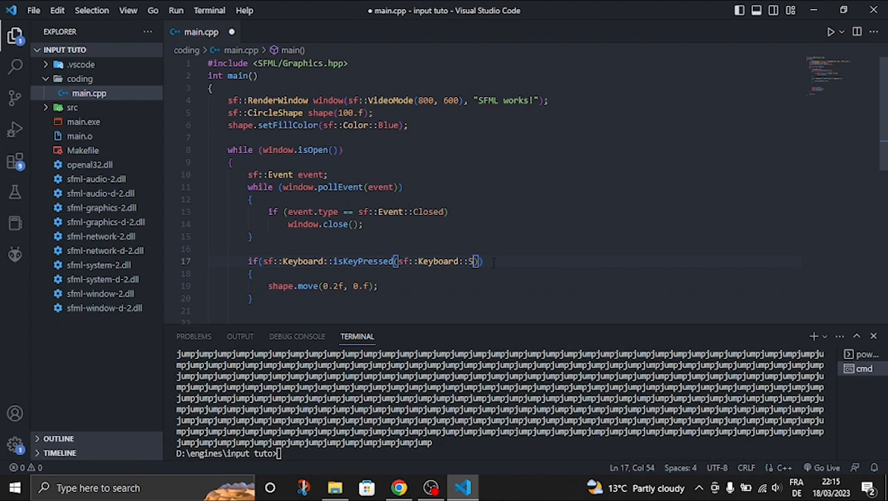
{"action": "type", "text": "D"}
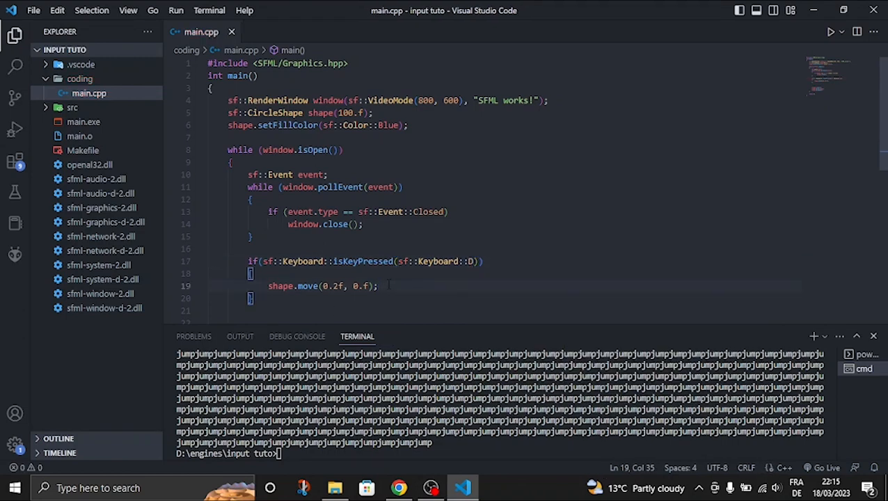
Rebuild with mingw32-make -f Makefile and focus the SFML window to test D
{"action": "scroll", "scroll_direction": "down", "scroll_amount": 3}
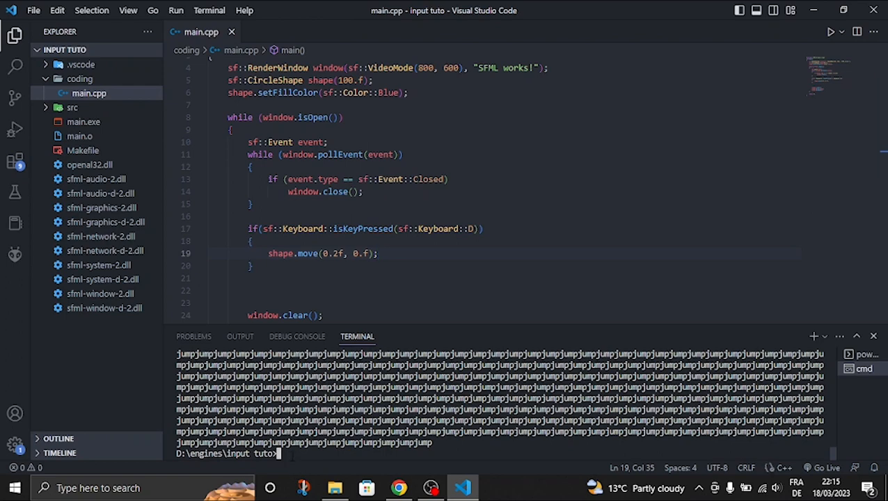
{"action": "type", "text": "mingw32-make -f Makefile"}
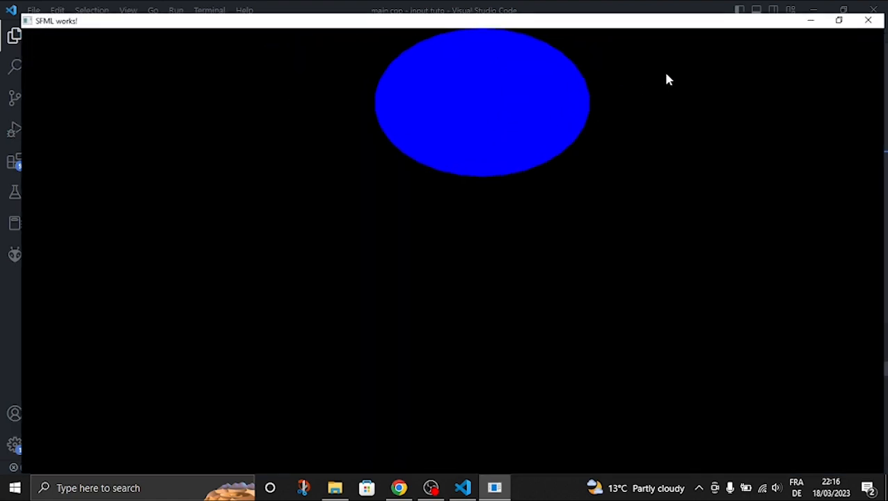
{"action": "left_click", "coordinate": [462, 488]}
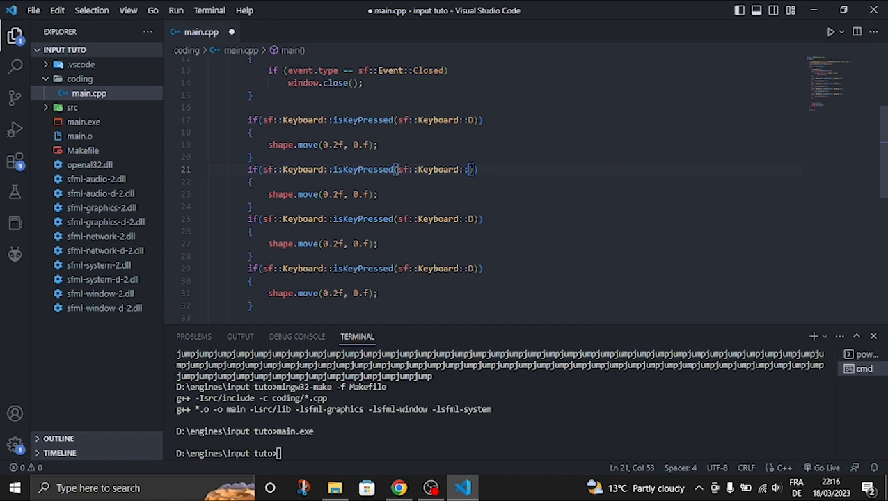
Change the three copied key checks from D to A, W and S
{"action": "type", "text": "A"}
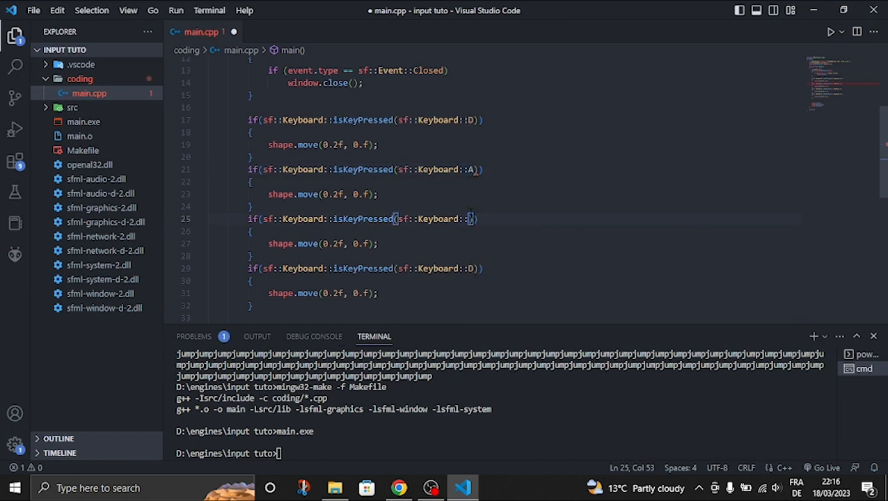
{"action": "type", "text": "W"}
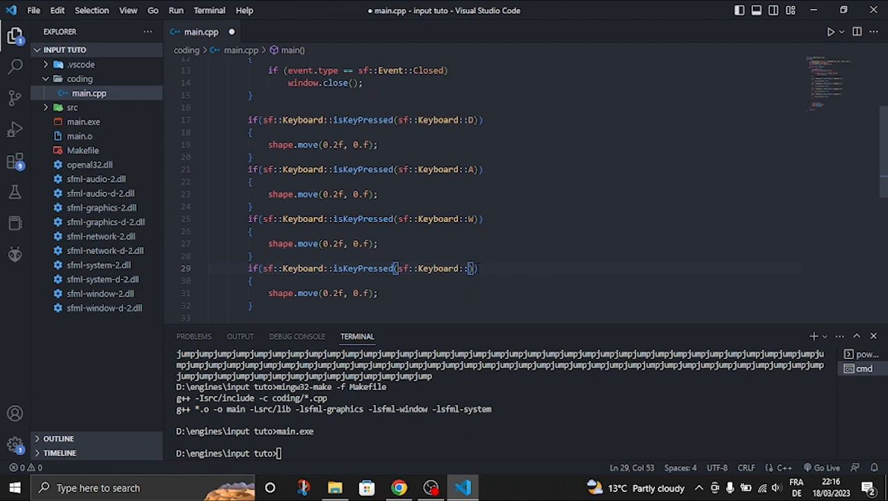
{"action": "type", "text": "S"}
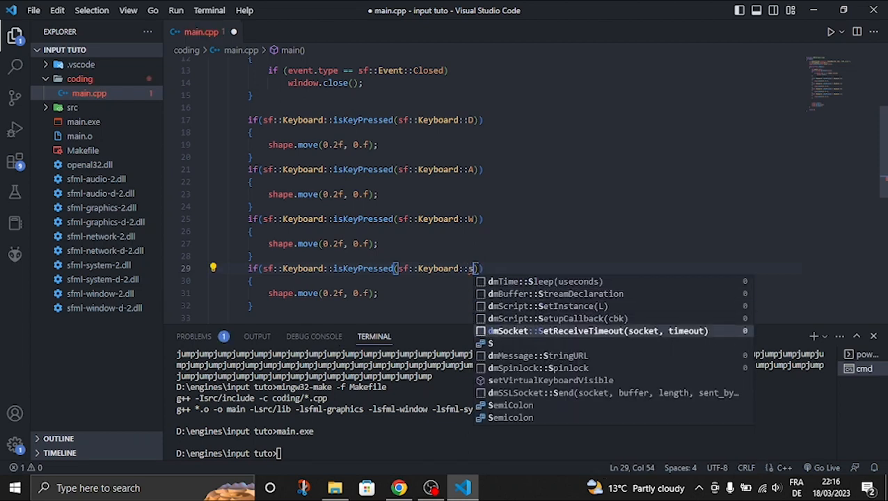
{"action": "key", "text": "Escape"}
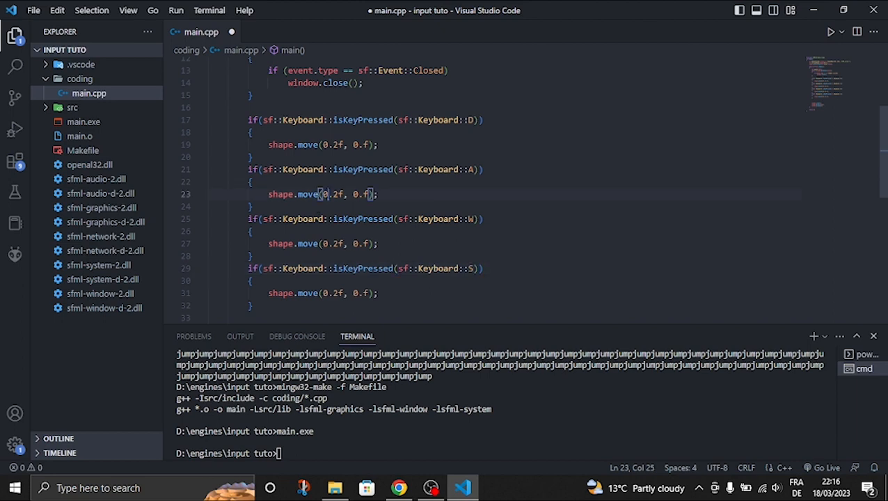
Set moves to (-0.2f, 0.f) for A, (0.f, -0.2f) for W; type the make command
{"action": "type", "text": "-"}
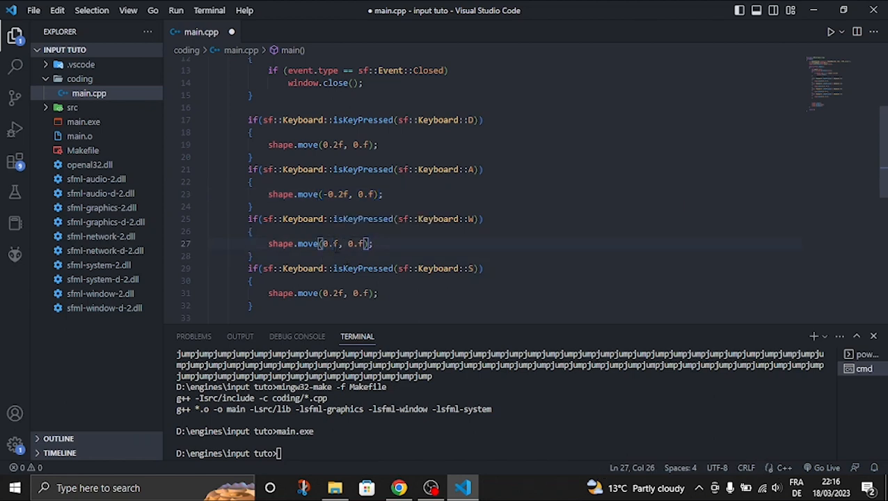
{"action": "scroll", "scroll_direction": "down", "scroll_amount": 3}
{"action": "type", "text": "2"}
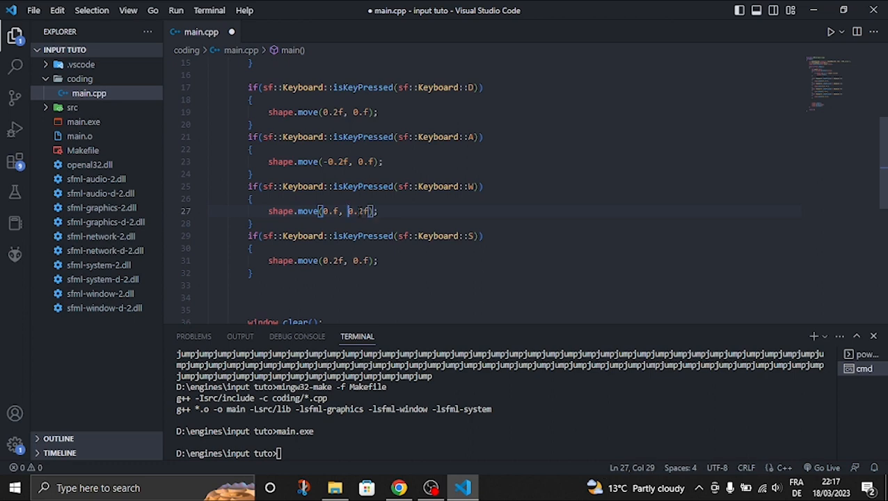
{"action": "type", "text": "-"}
{"action": "left_click", "coordinate": [324, 260]}
{"action": "type", "text": "2"}
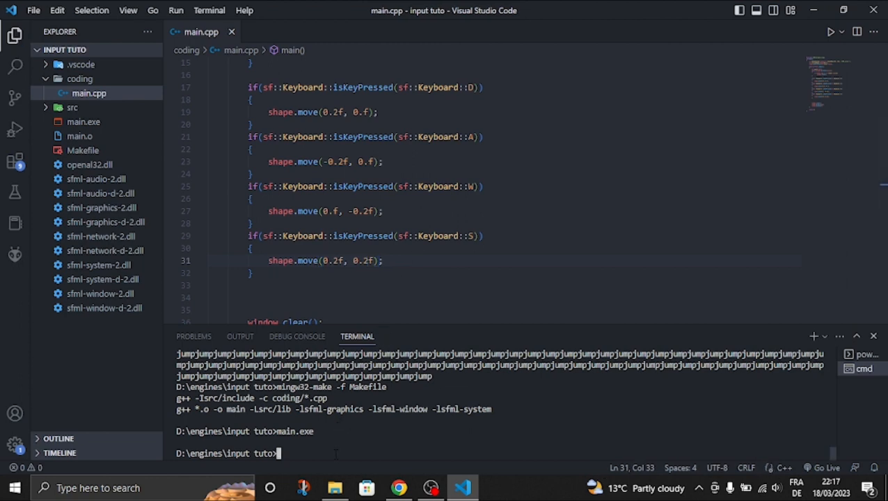
{"action": "type", "text": "mingw32-make -f Makefile"}
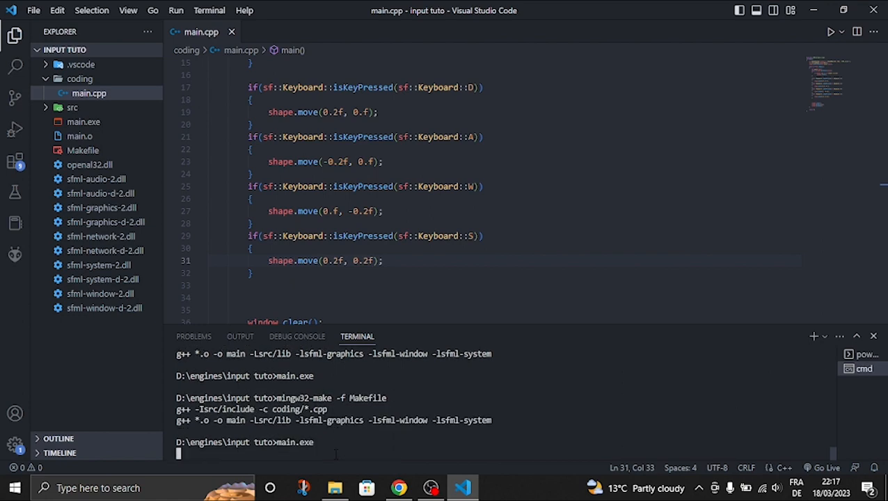
Build, steer the circle with WASD in the SFML window, then close it
{"action": "key", "text": "Enter"}
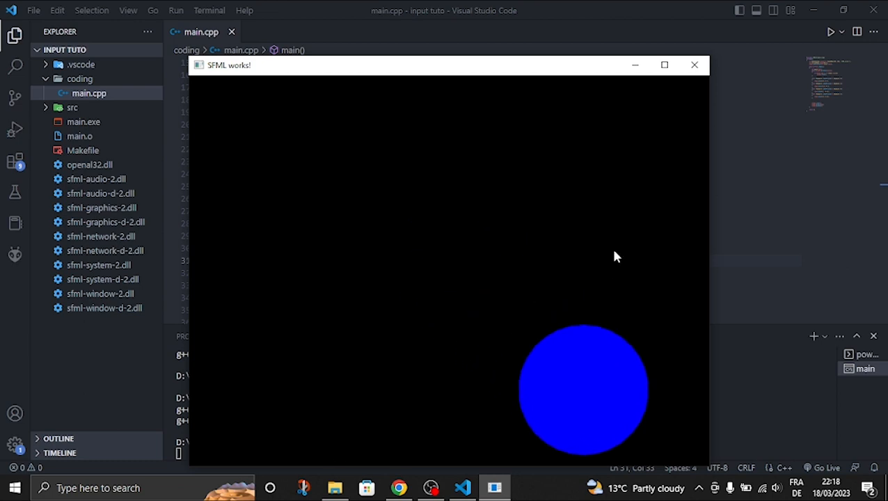
{"action": "left_click", "coordinate": [693, 64]}
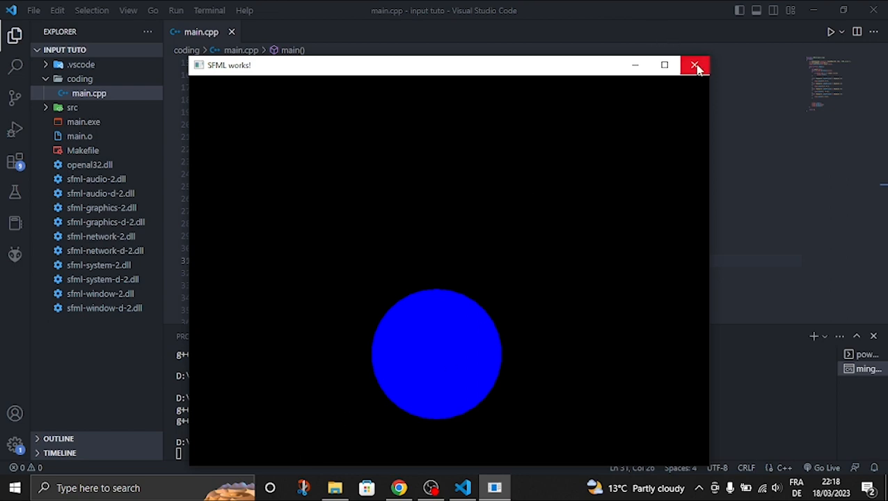
{"action": "left_click", "coordinate": [696, 65]}
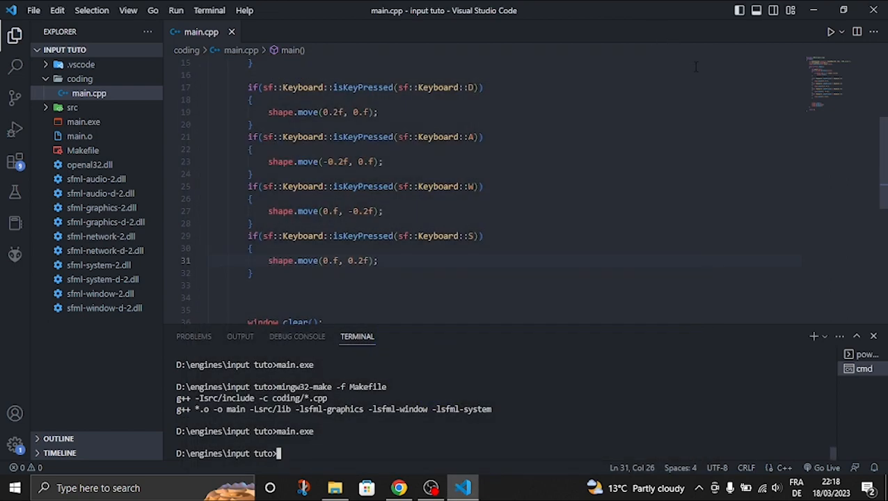